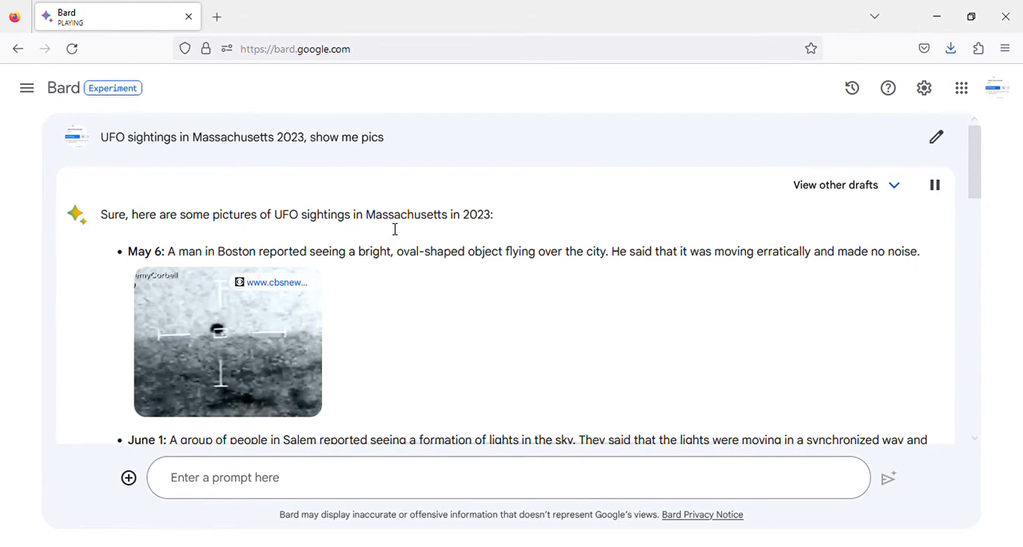
mouse_move(495, 227)
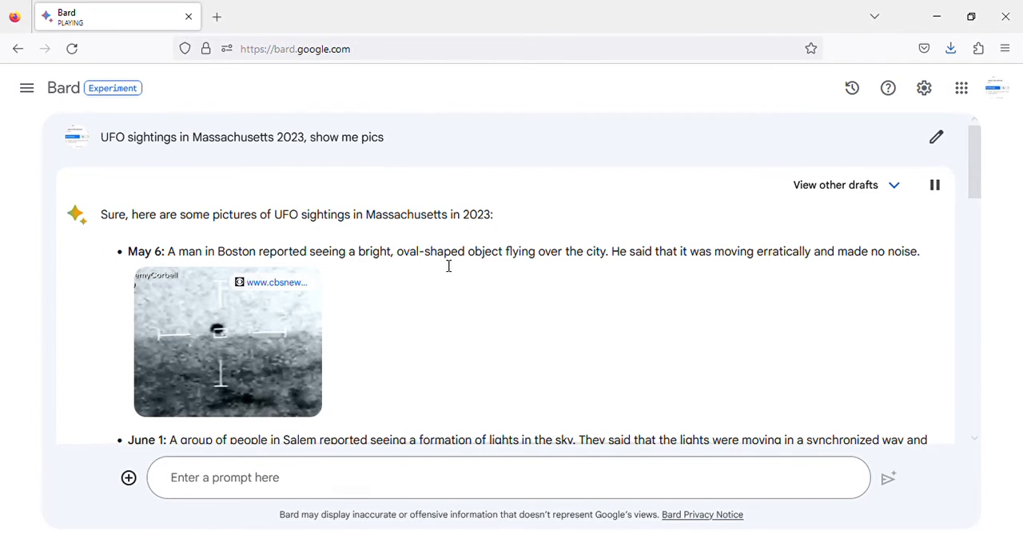
mouse_move(601, 263)
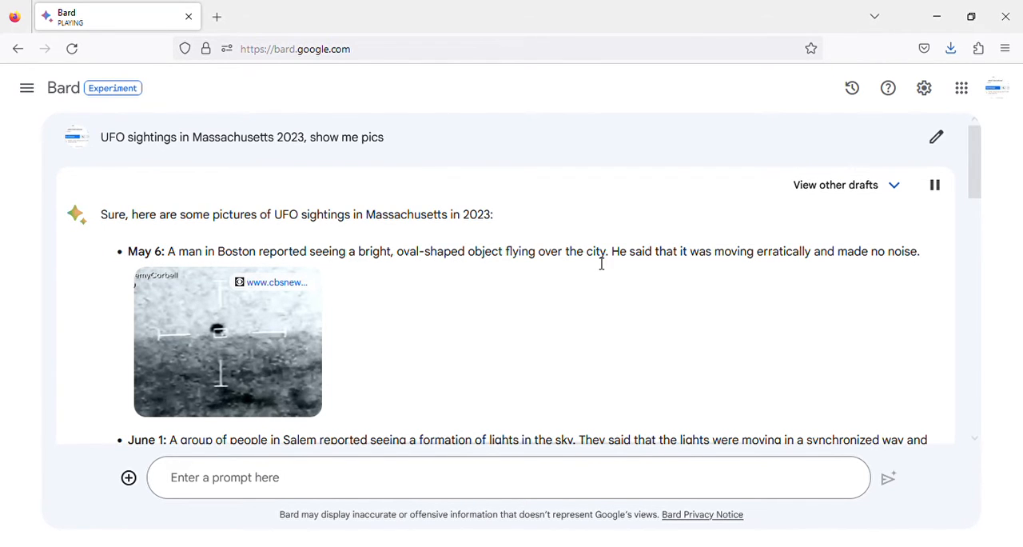
mouse_move(765, 259)
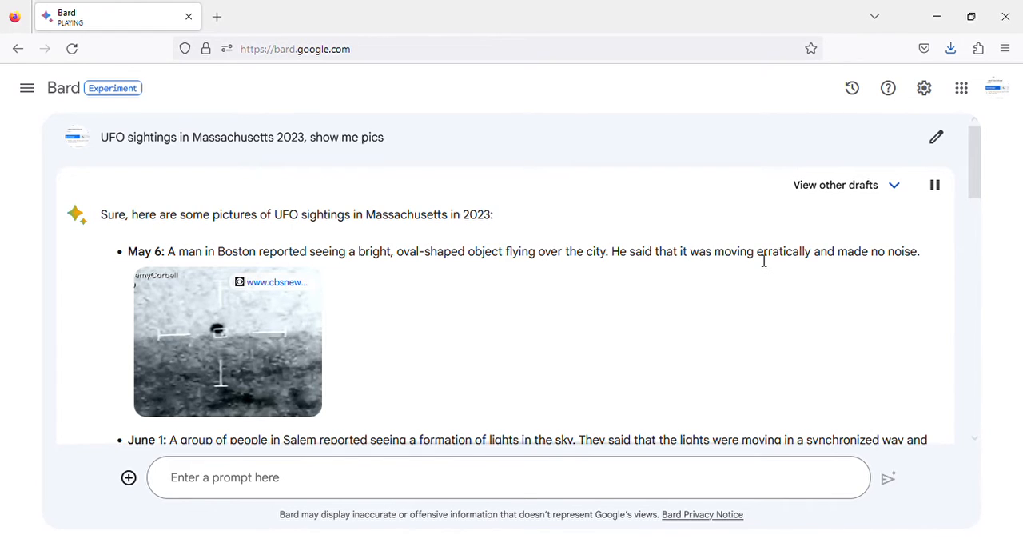
mouse_move(559, 280)
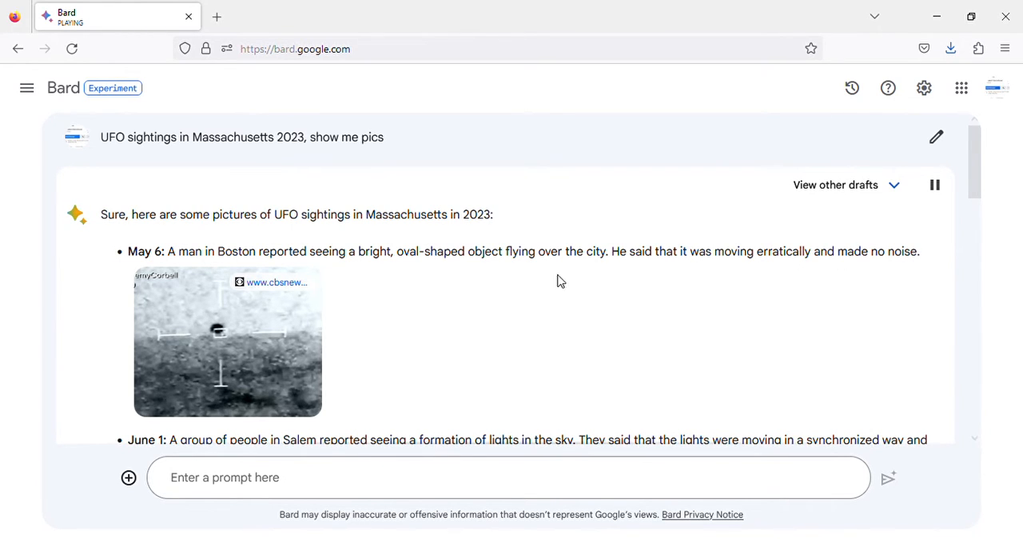
mouse_move(150, 320)
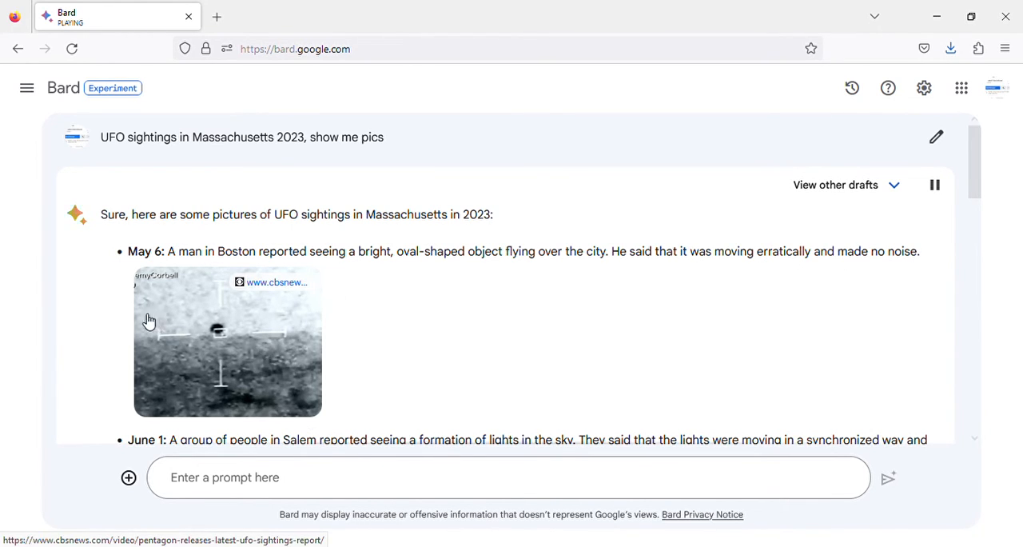
scroll("down", 3)
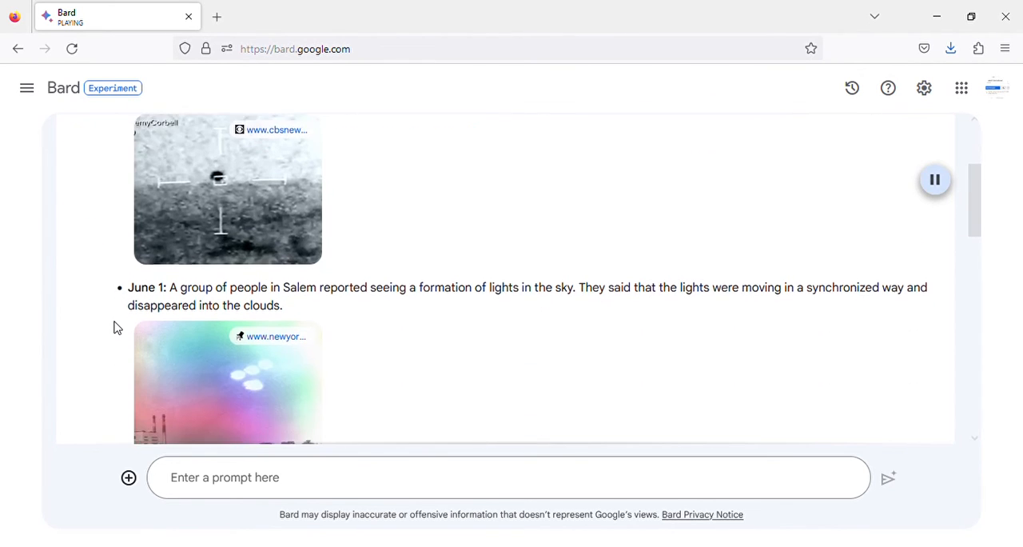
scroll("down", 3)
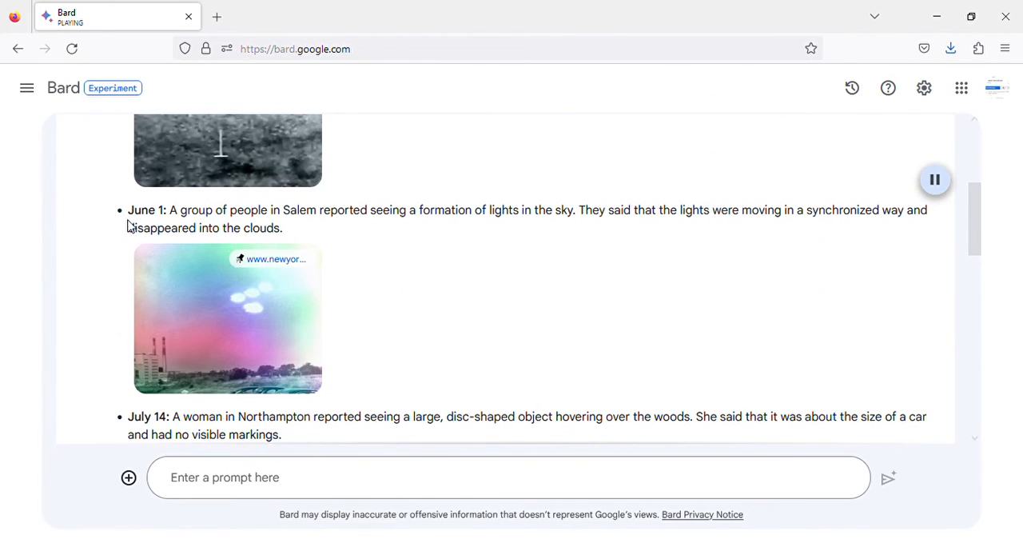
mouse_move(358, 232)
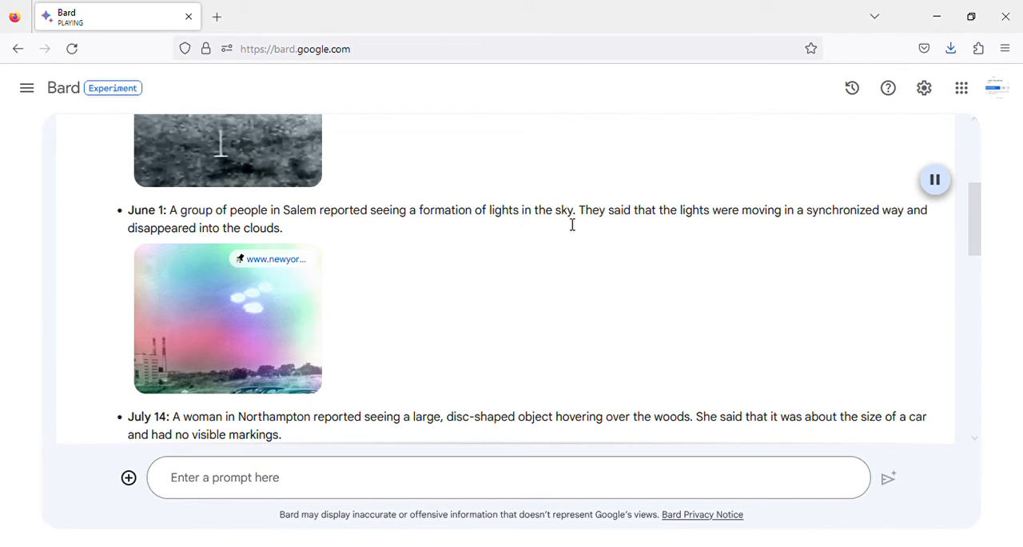
mouse_move(777, 220)
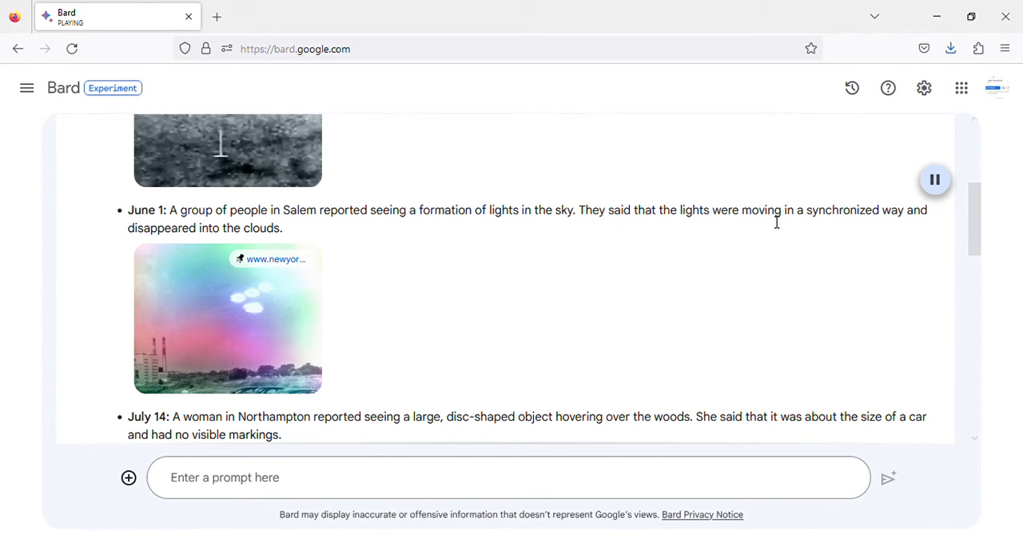
mouse_move(153, 233)
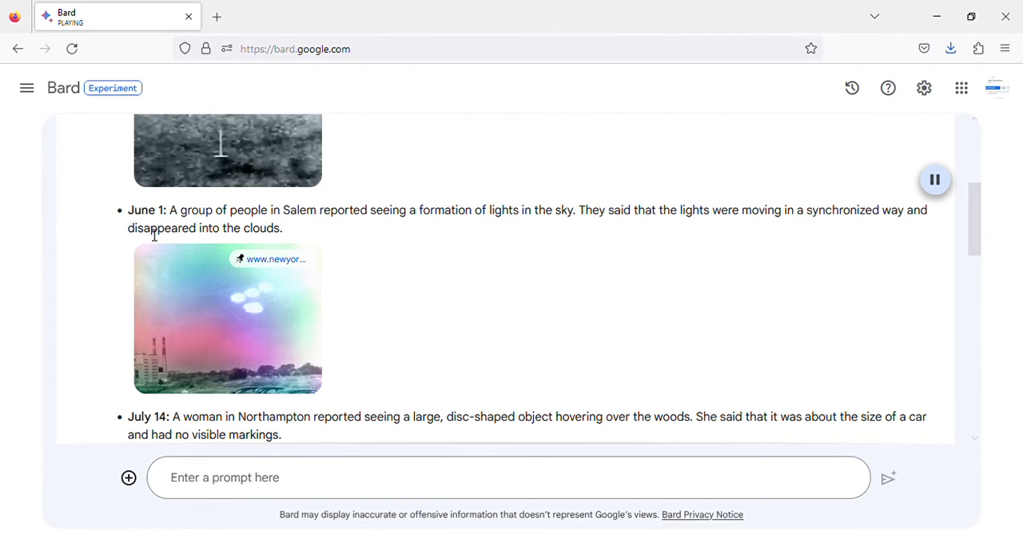
mouse_move(317, 275)
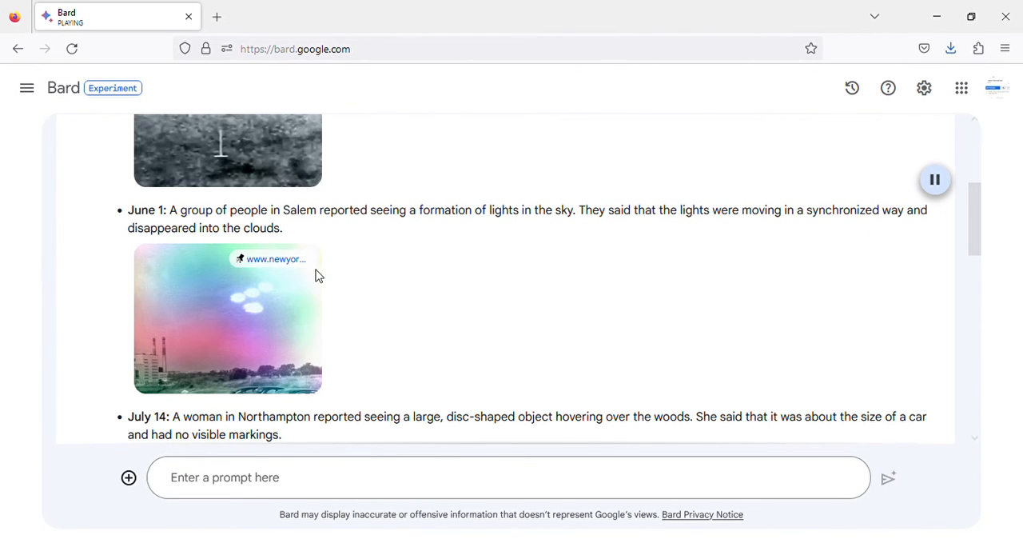
scroll("down", 3)
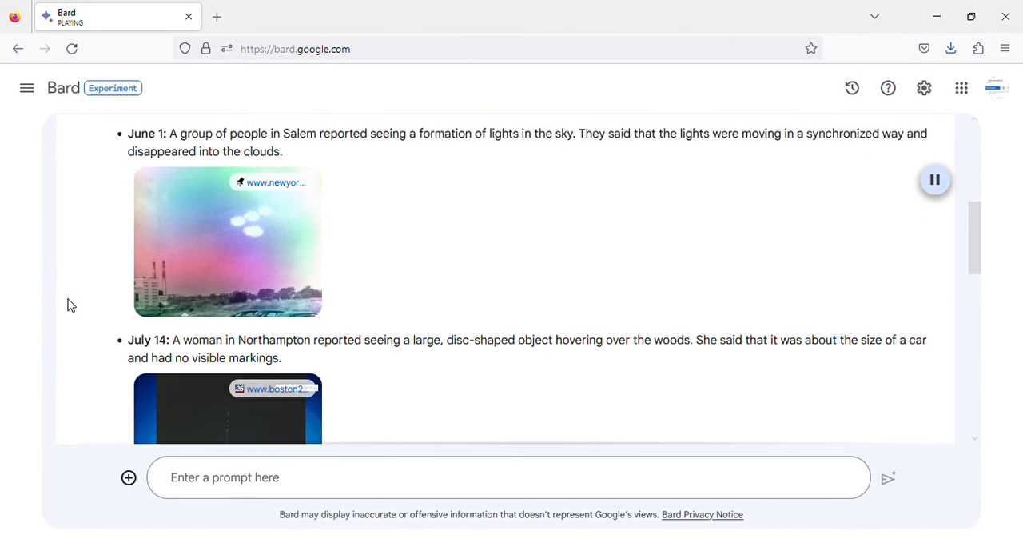
scroll("down", 3)
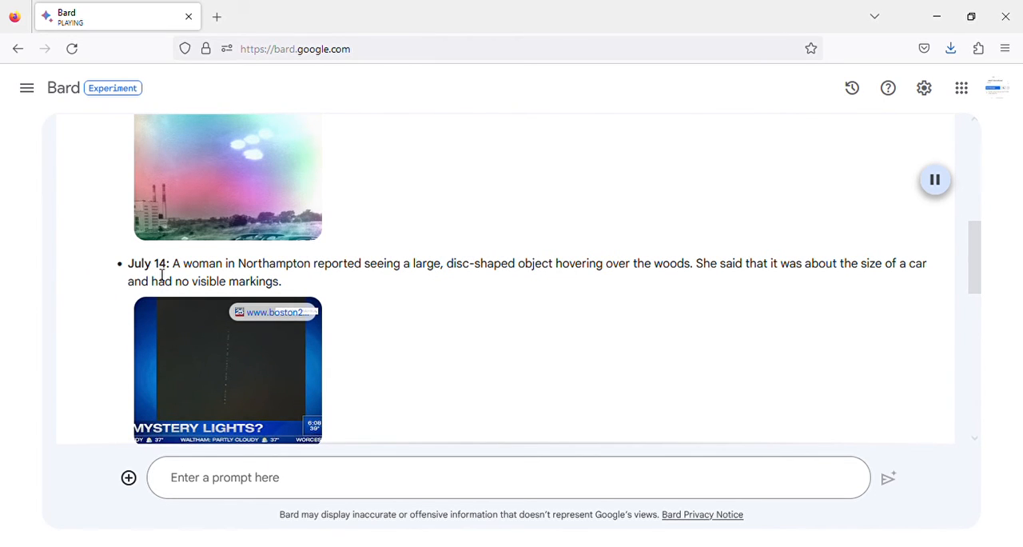
mouse_move(320, 282)
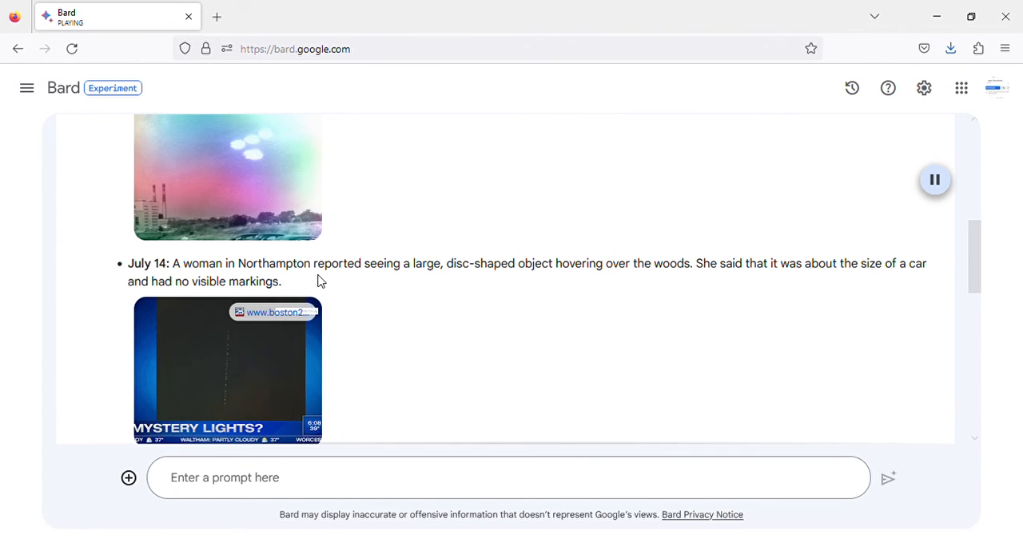
mouse_move(505, 278)
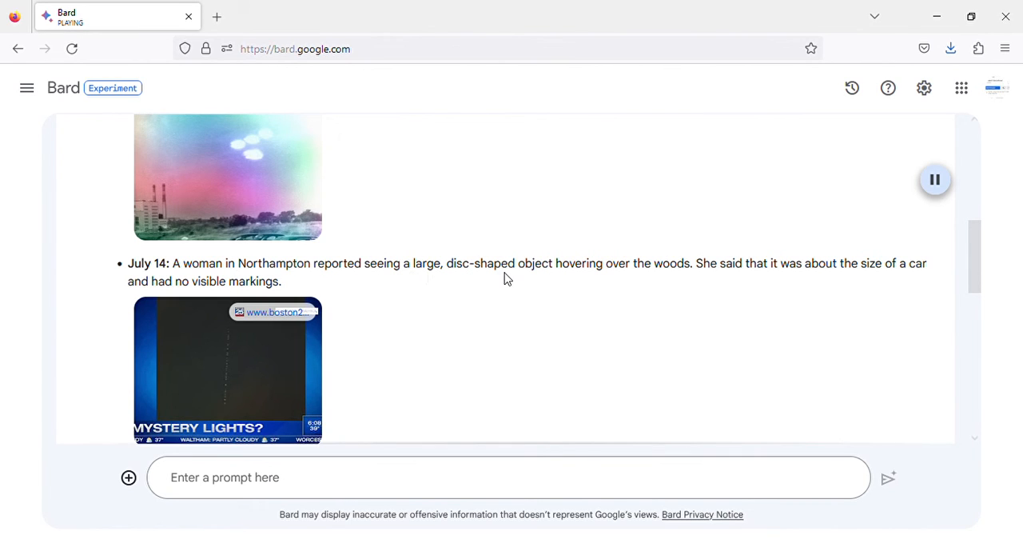
mouse_move(691, 278)
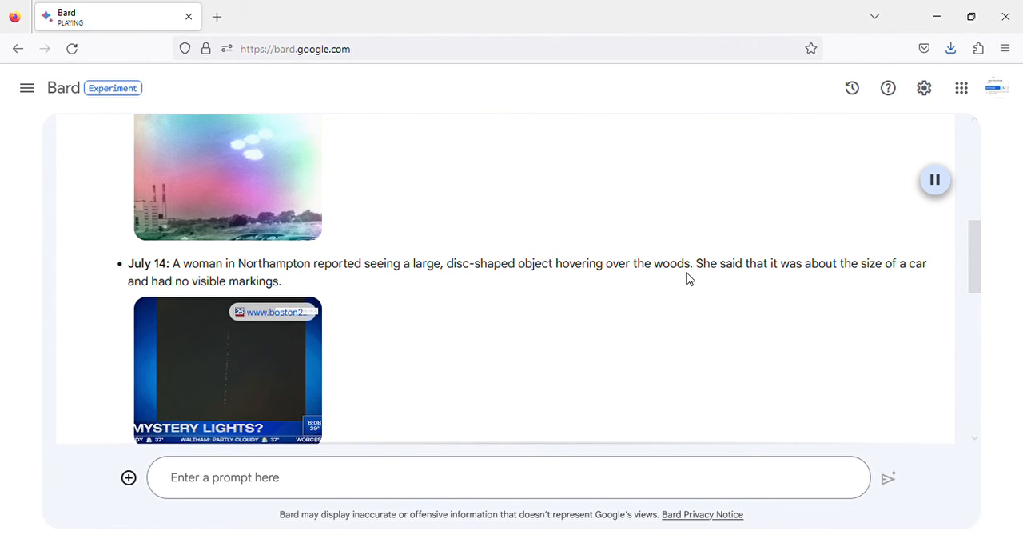
mouse_move(902, 281)
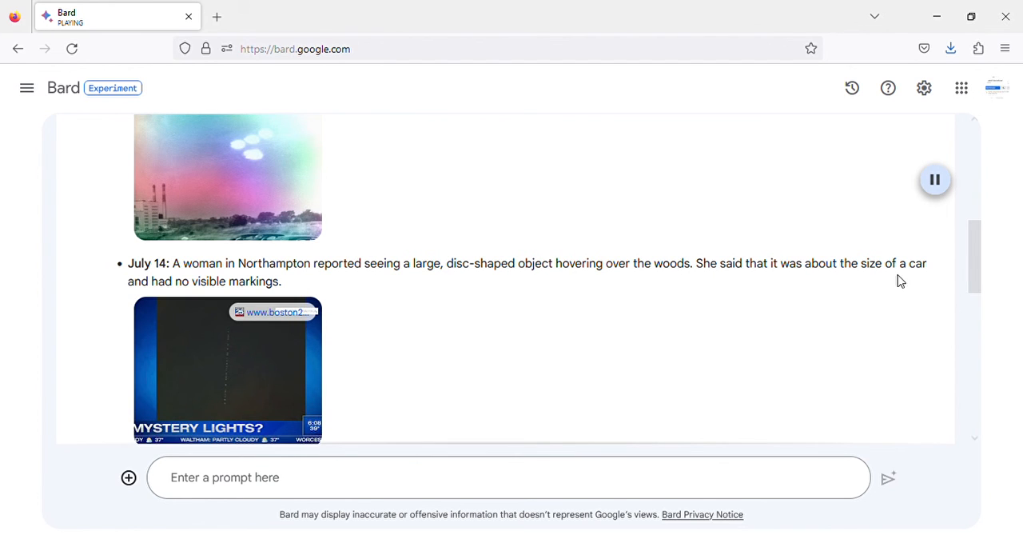
mouse_move(278, 291)
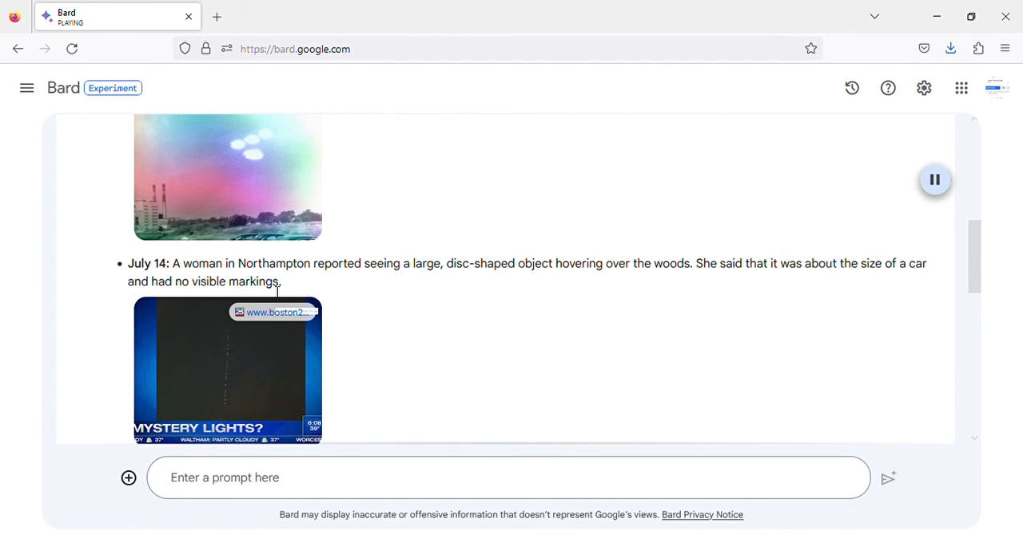
mouse_move(353, 361)
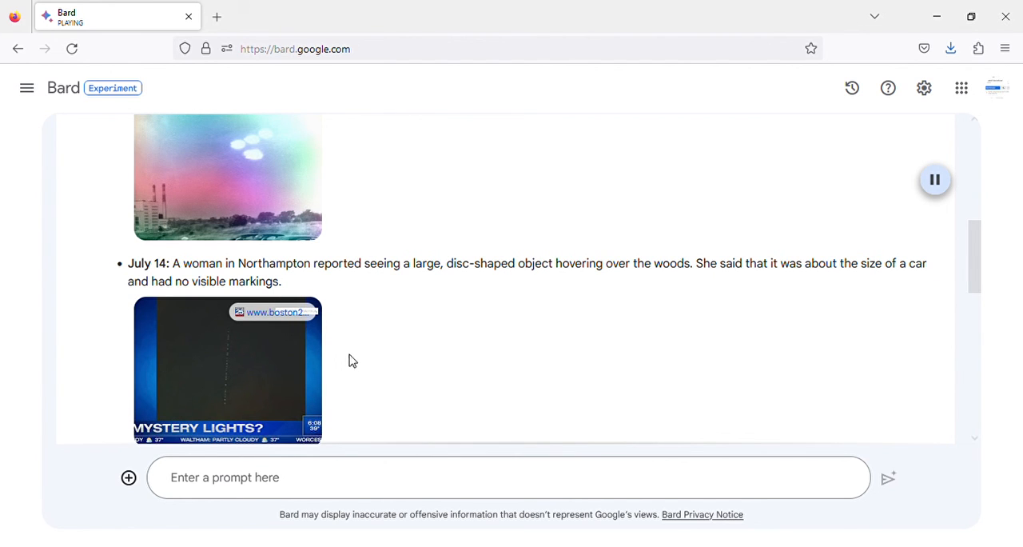
mouse_move(951, 80)
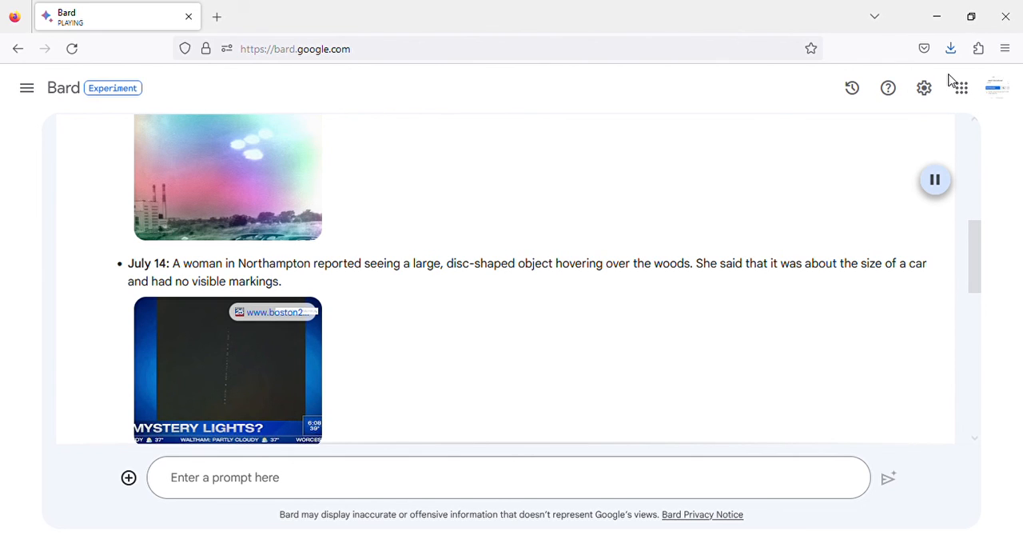